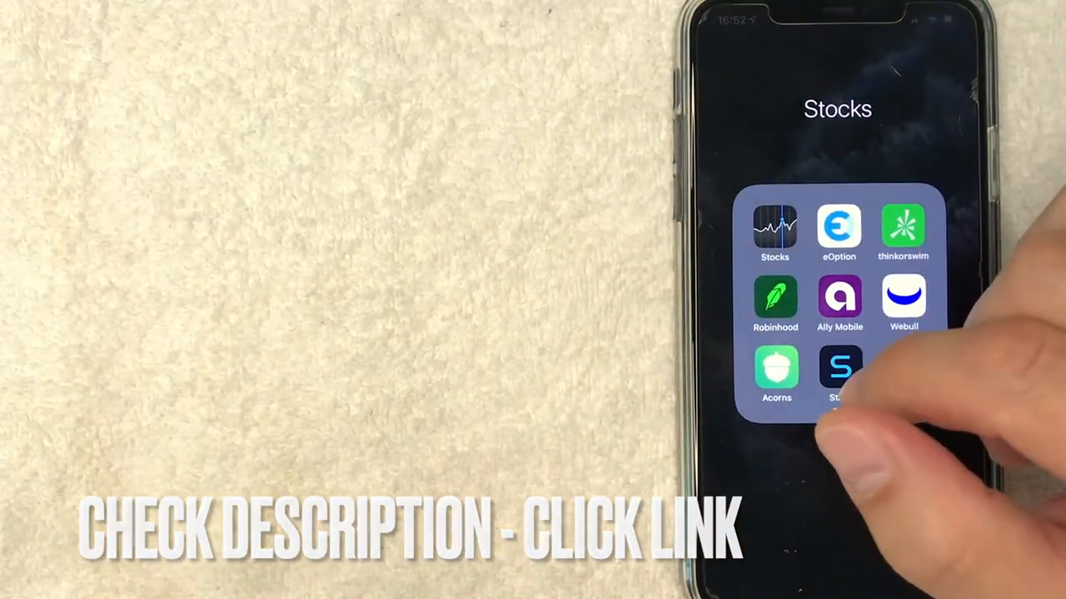
- Launch the Robinhood app from the Stocks folder to reach the investing overview
left_click(776, 299)
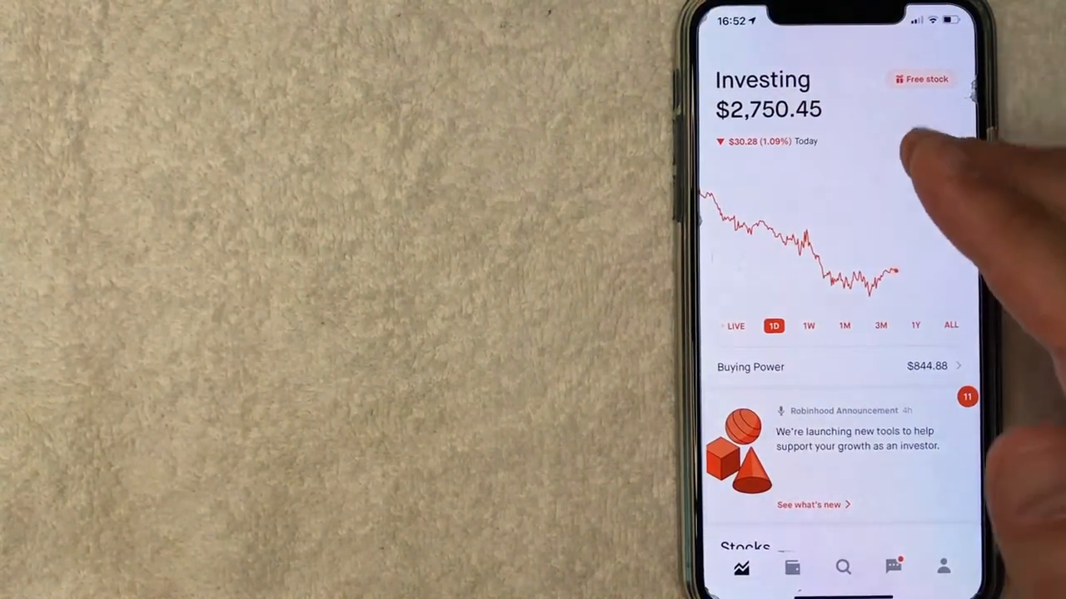
- Search for 'Sap' and open the SAP stock page showing its $129.79 price
left_click(842, 566)
type("Sap")
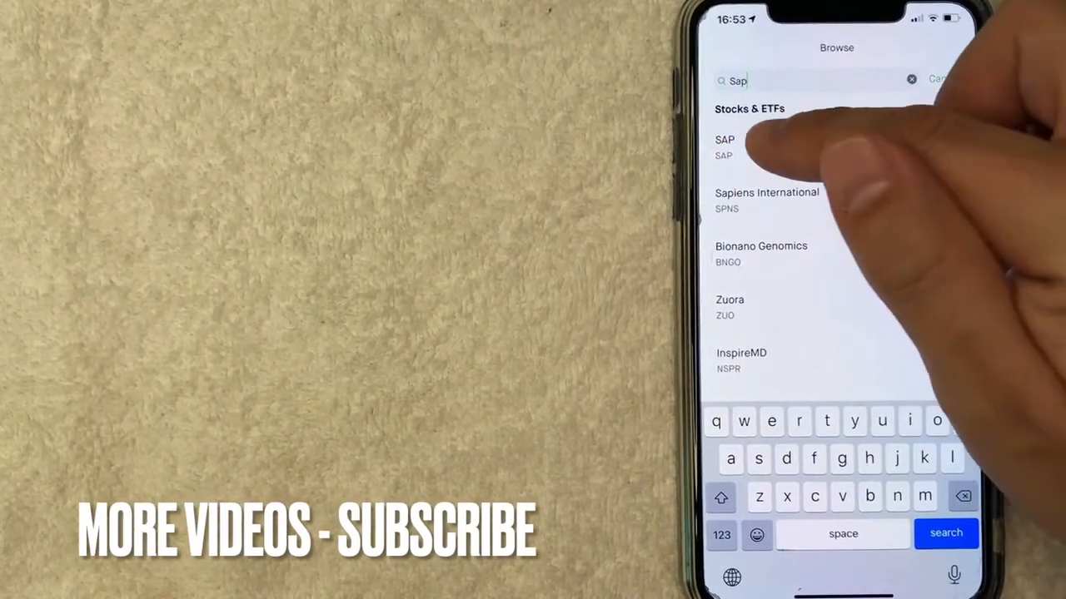
left_click(724, 146)
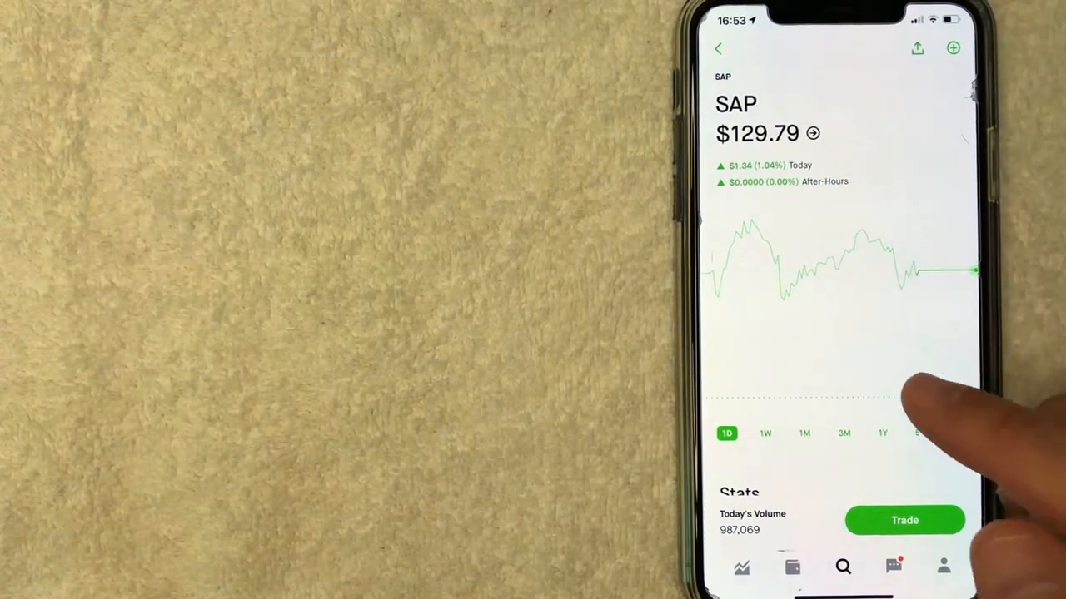
- Switch the SAP chart to 5Y and bring up its Trade choices
left_click(919, 433)
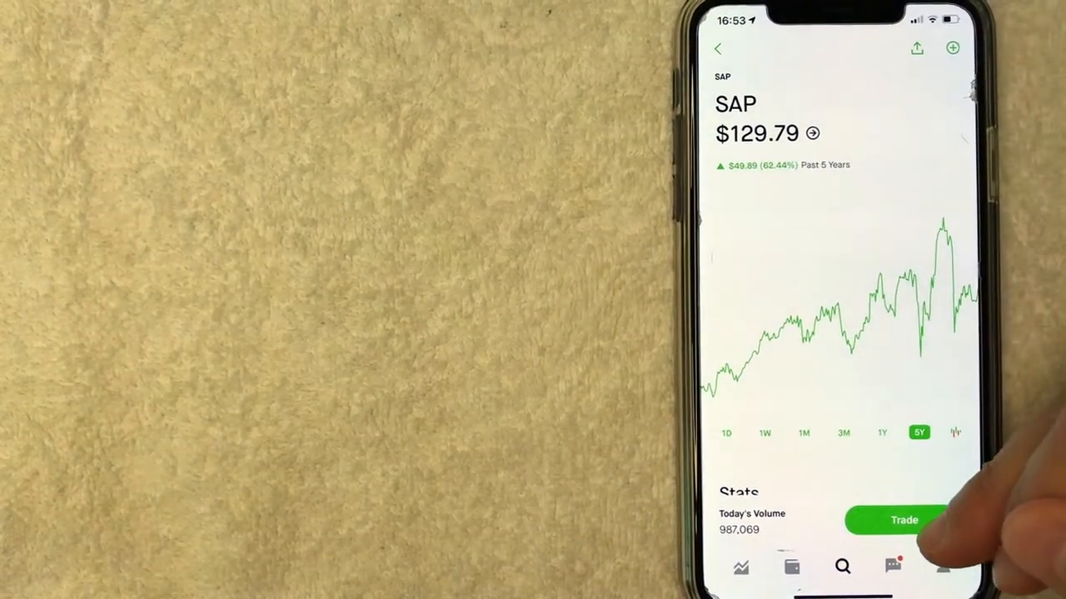
left_click(902, 519)
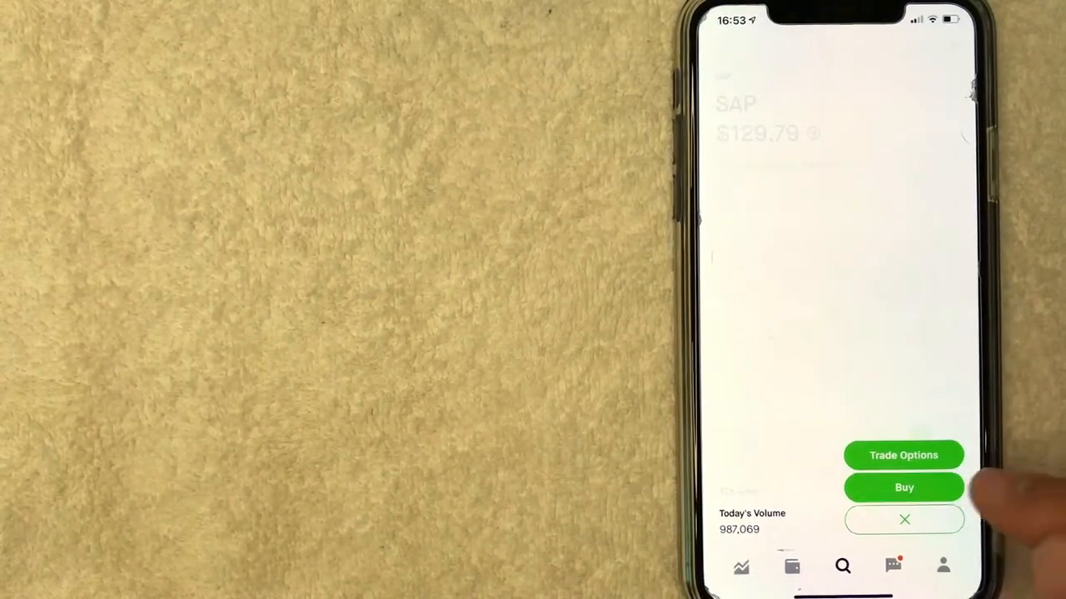
- Begin a dollar-amount buy of SAP and enter $3 against $844.88 available
left_click(902, 486)
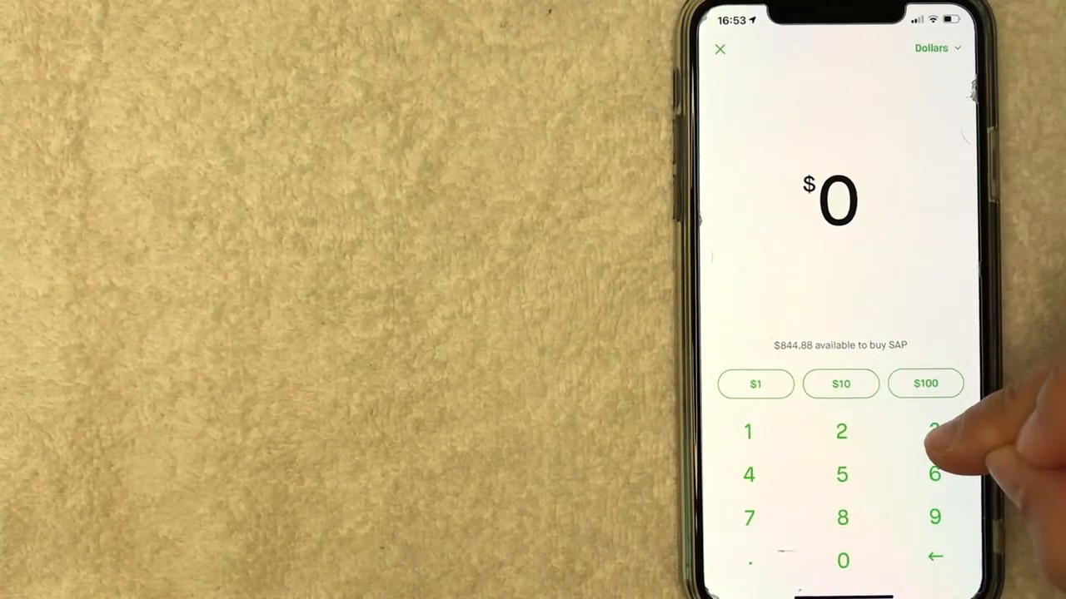
left_click(934, 431)
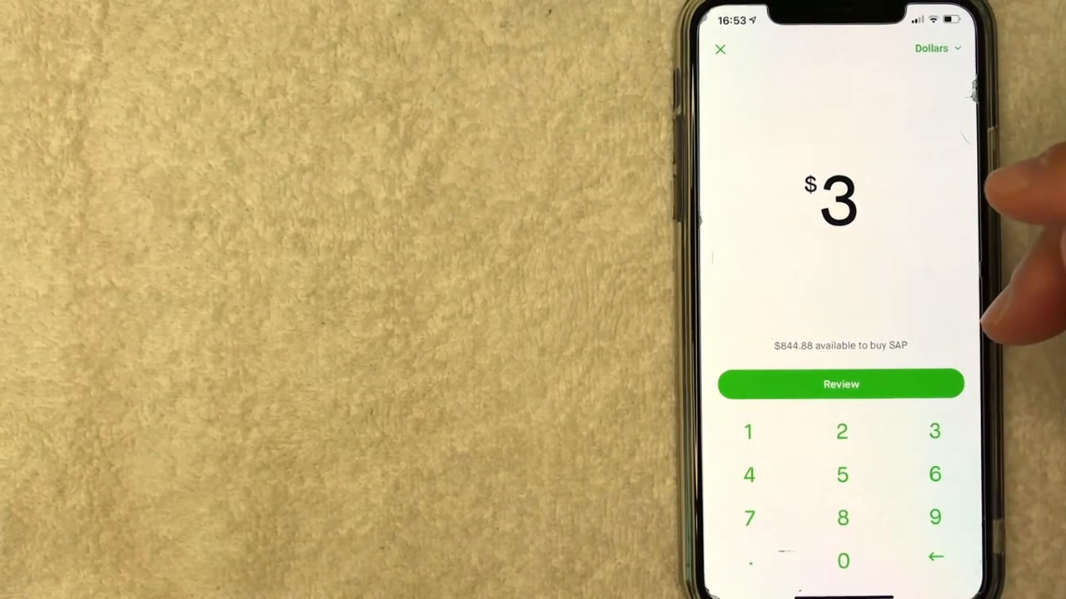
left_click(839, 383)
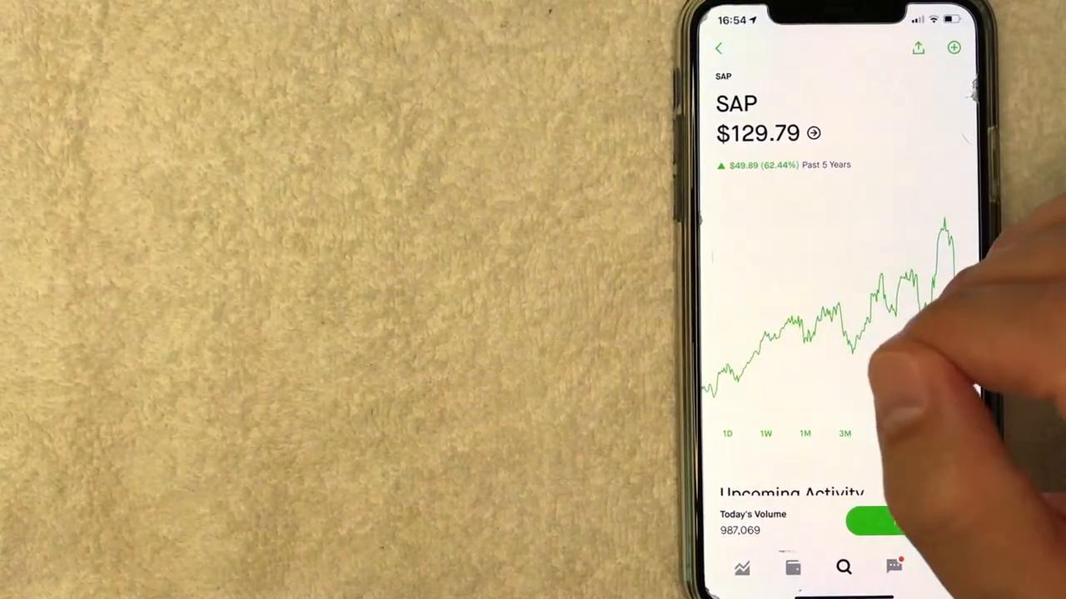
left_click(921, 433)
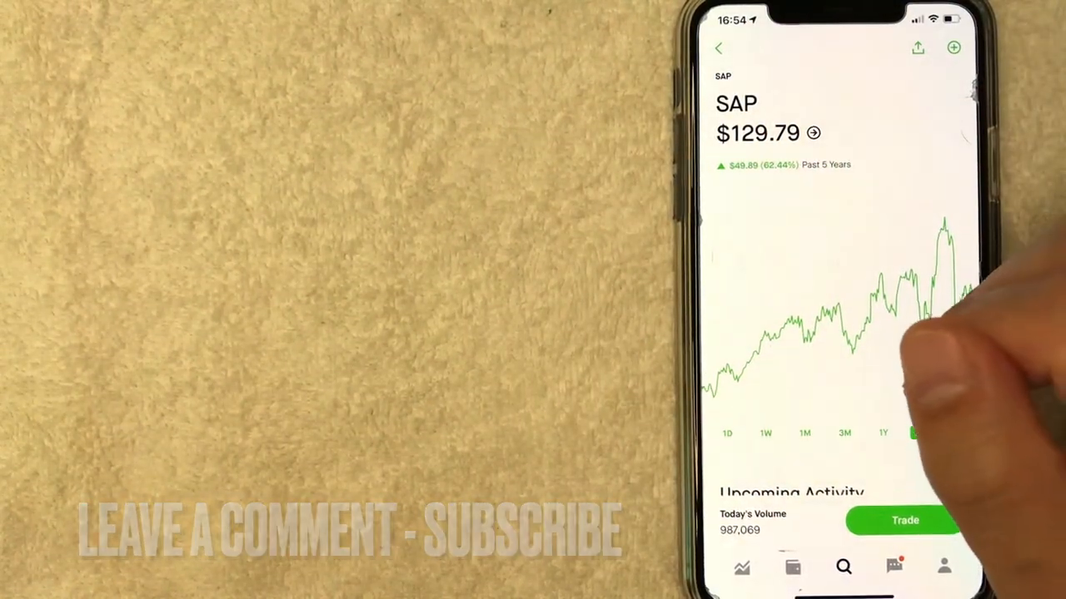
left_click(923, 433)
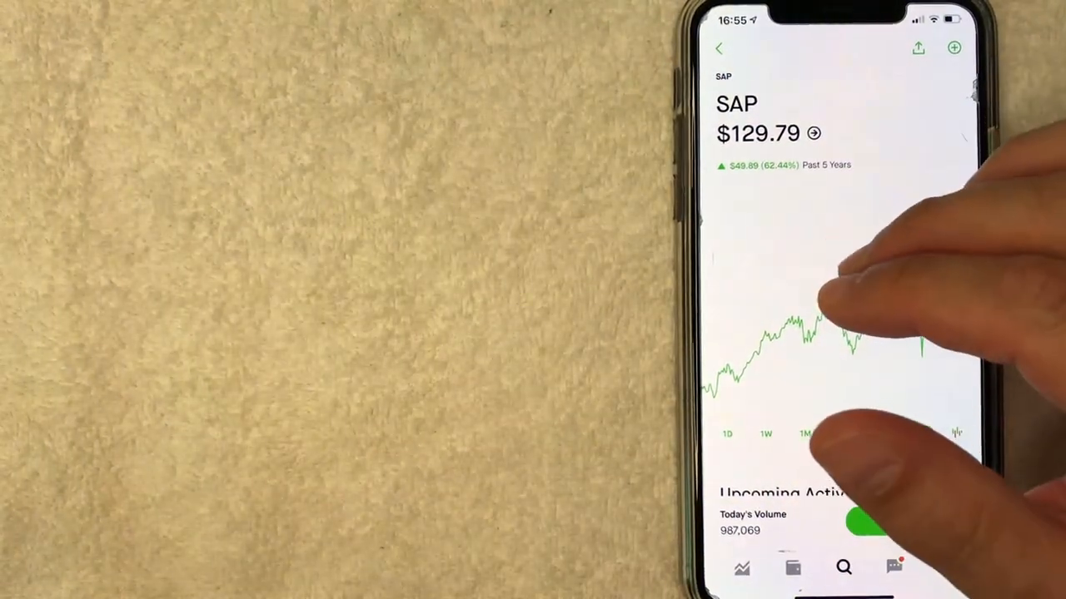
left_click(919, 433)
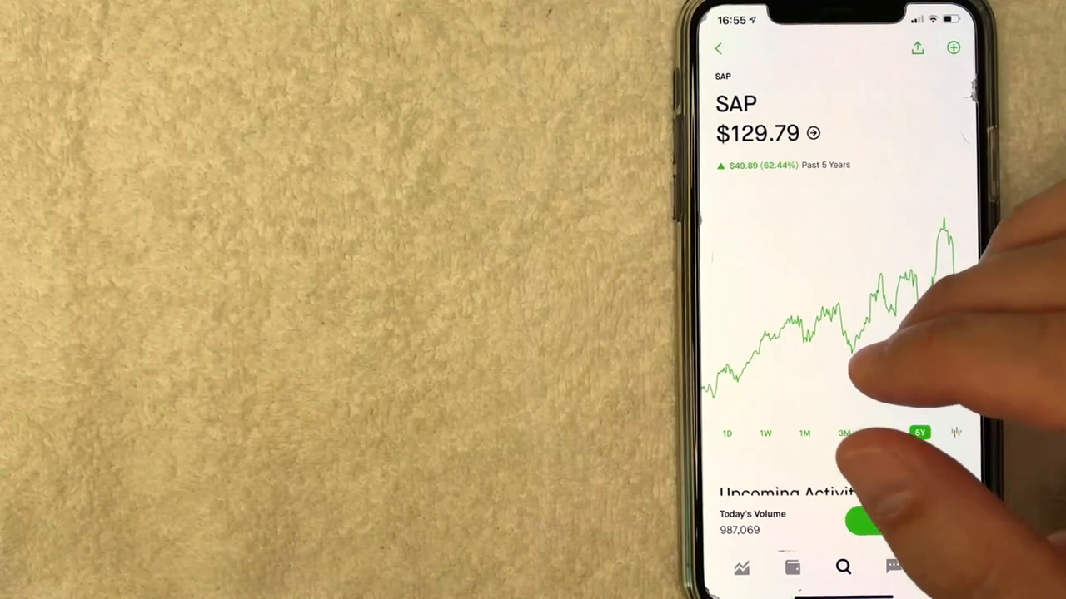